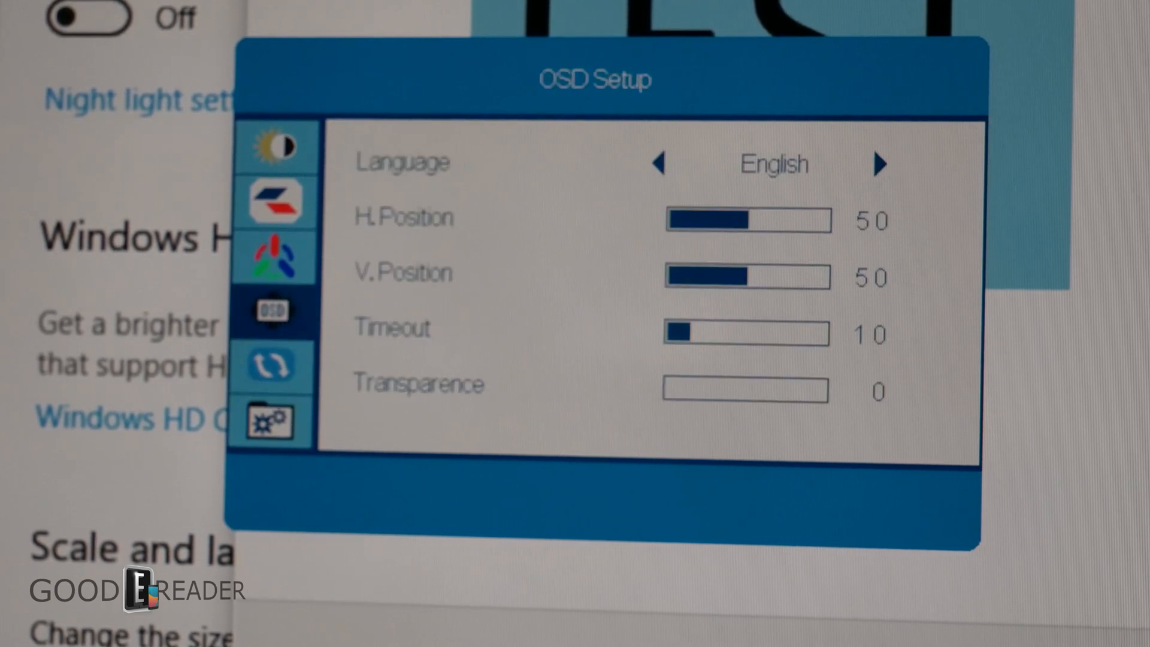
Step through Image Setup and Luminance to the Extra page with input source and resolution.
click(273, 256)
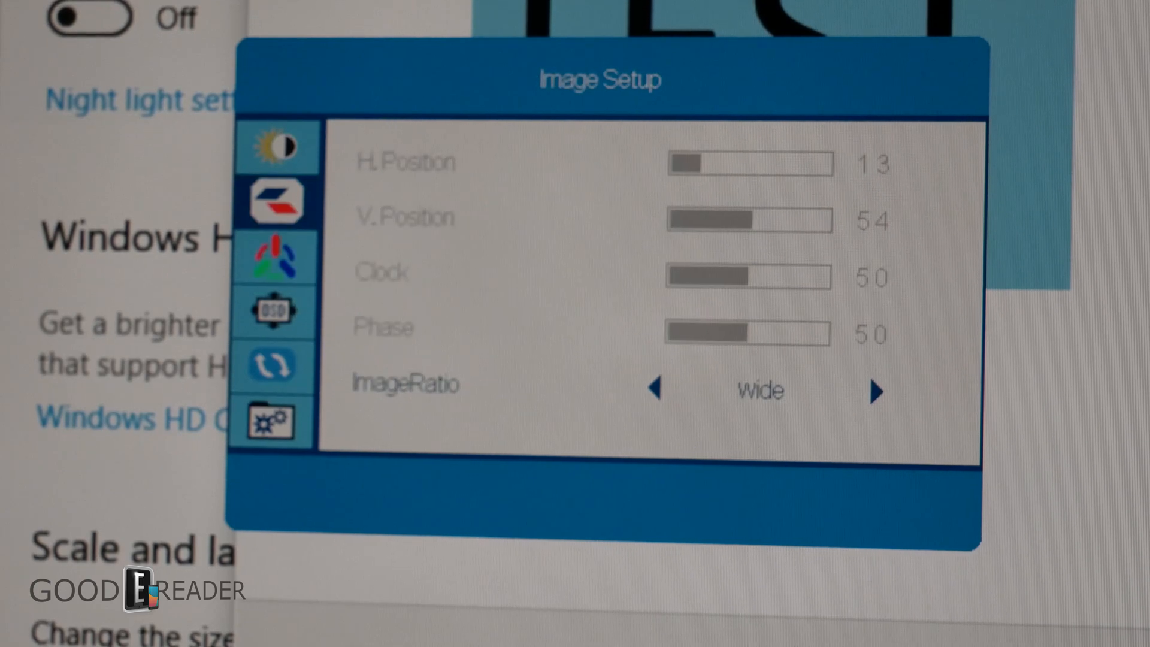
click(275, 145)
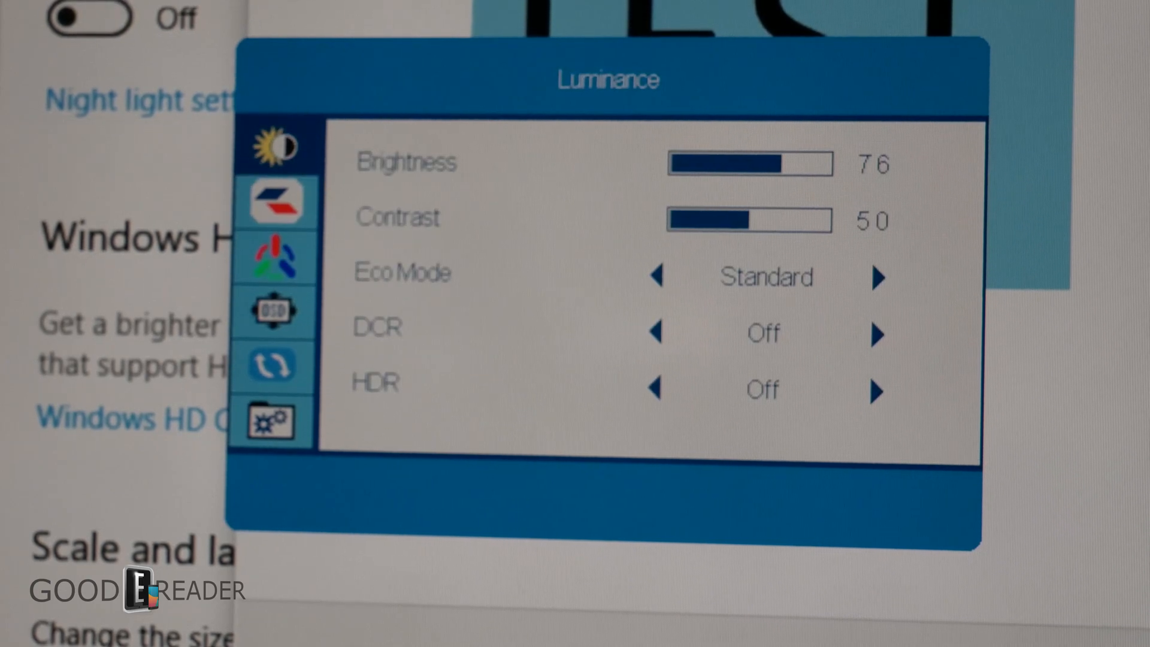
click(271, 421)
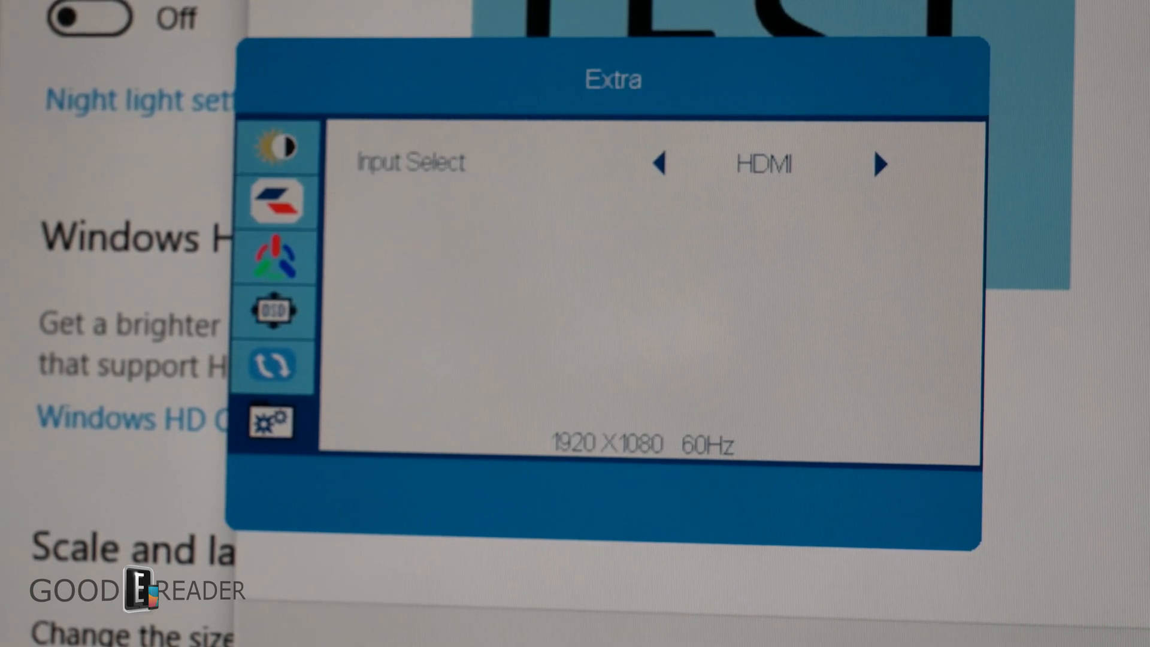
click(270, 365)
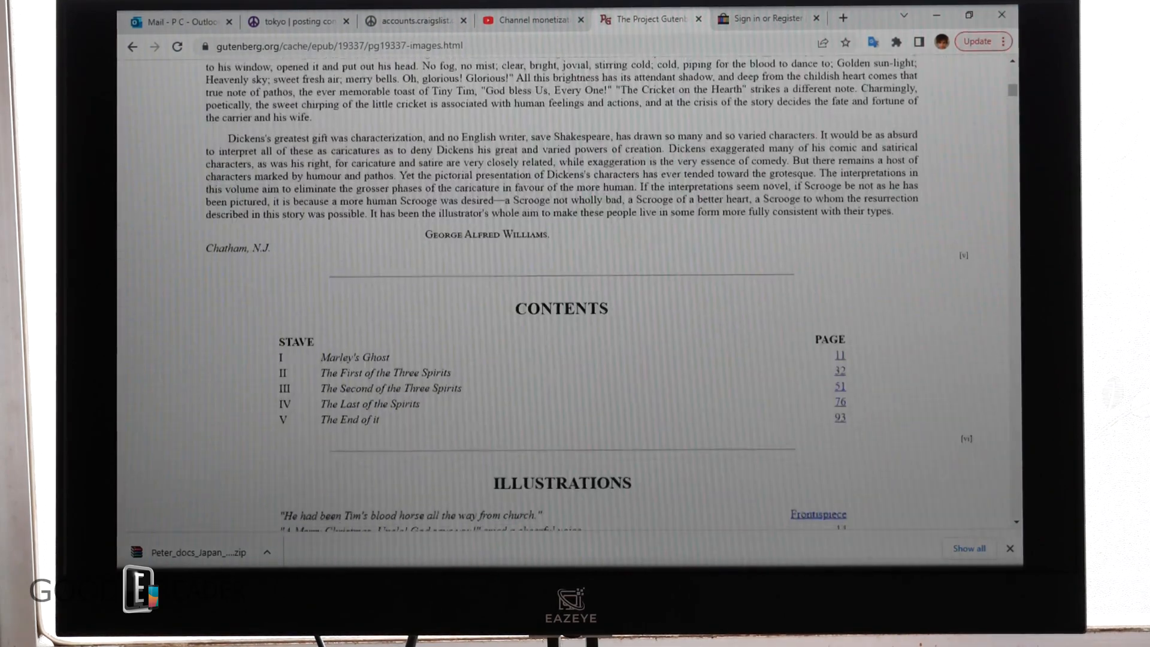
Follow the Contents link to page 32, Stave II: The First of the Three Spirits.
scroll(down, 3)
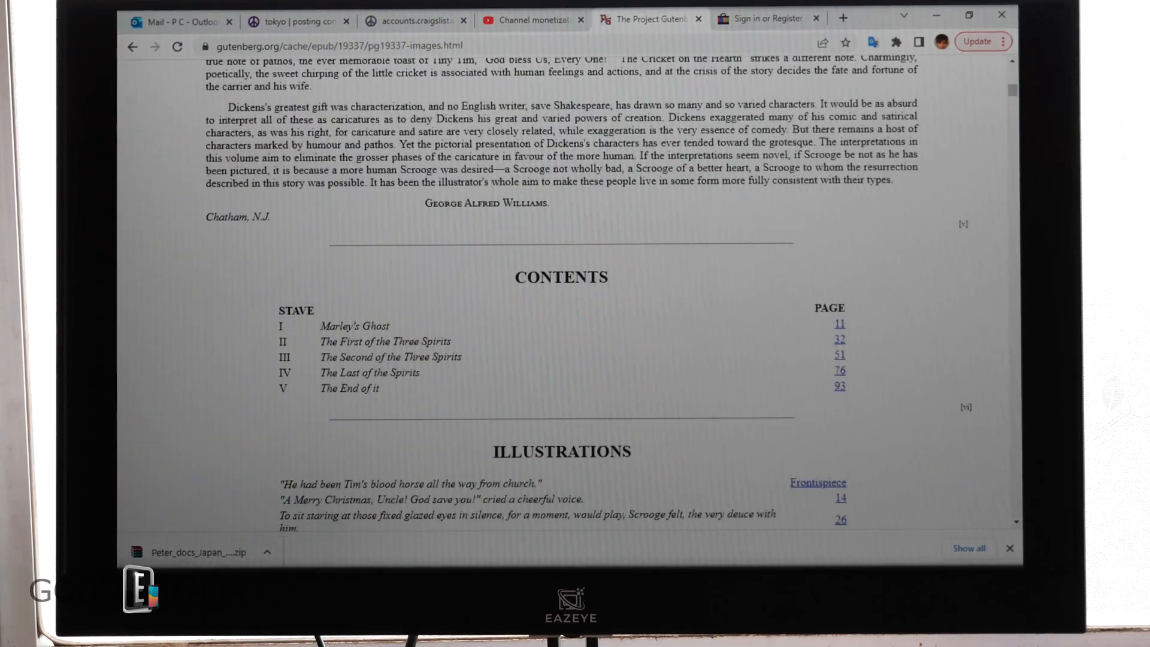
click(840, 339)
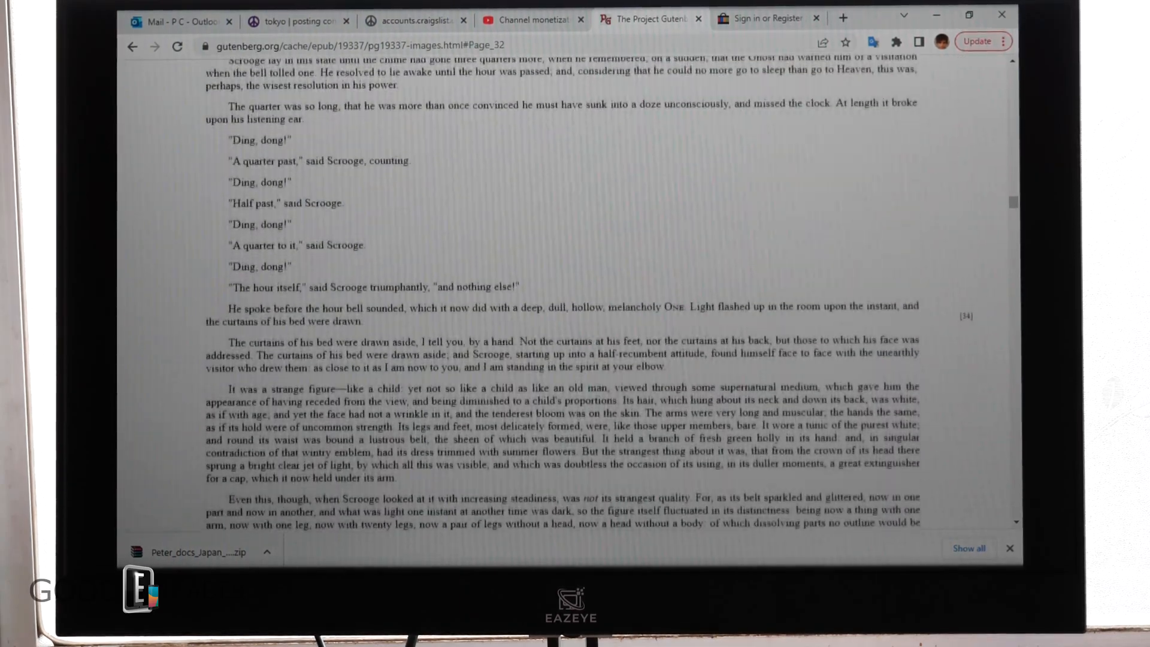